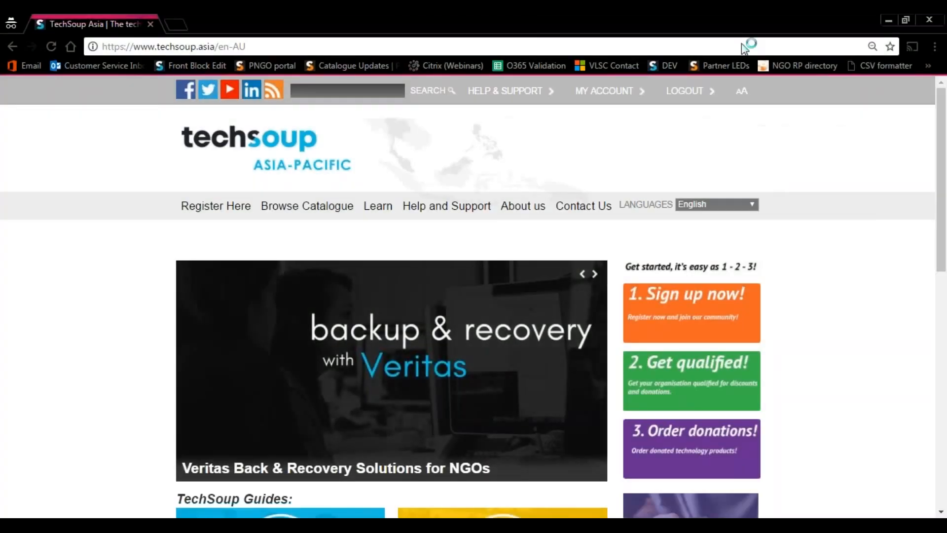
mouse_move(742, 50)
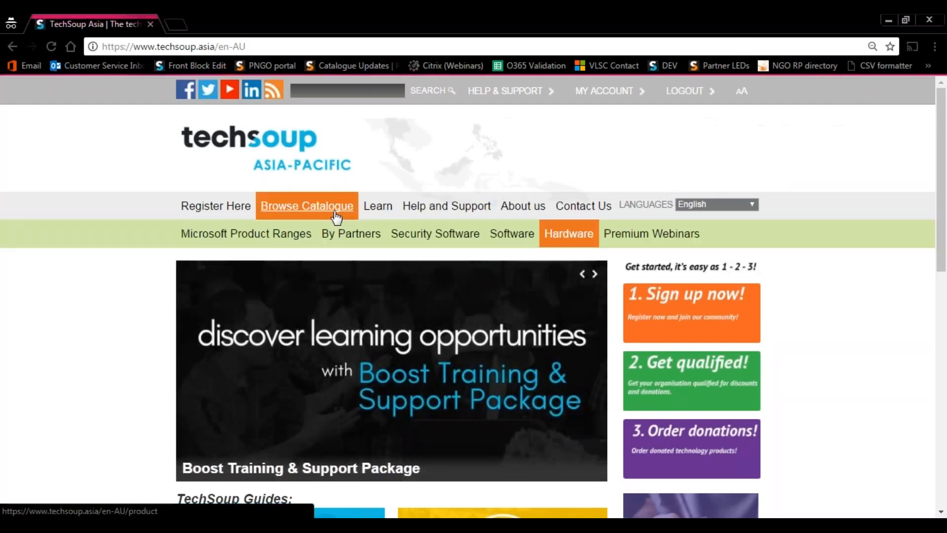
mouse_move(434, 234)
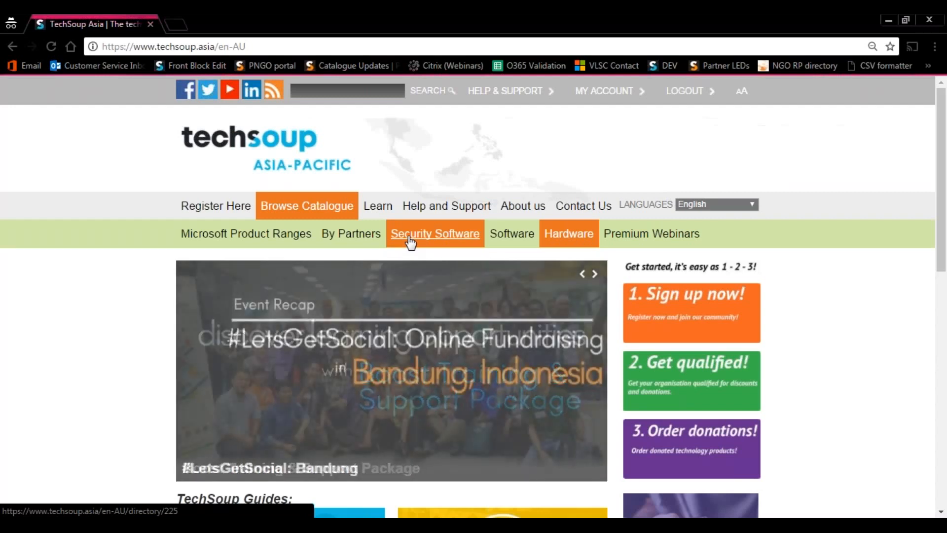
mouse_move(511, 232)
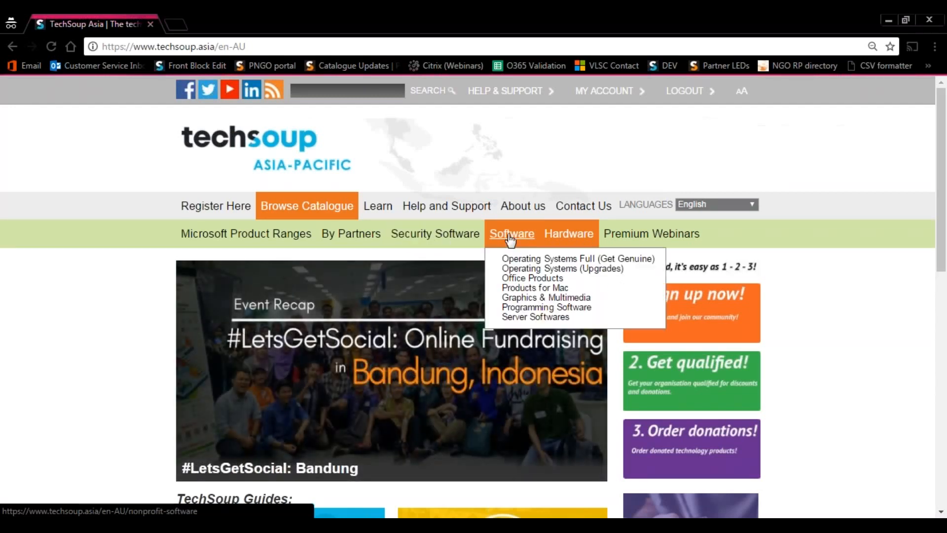
mouse_move(512, 253)
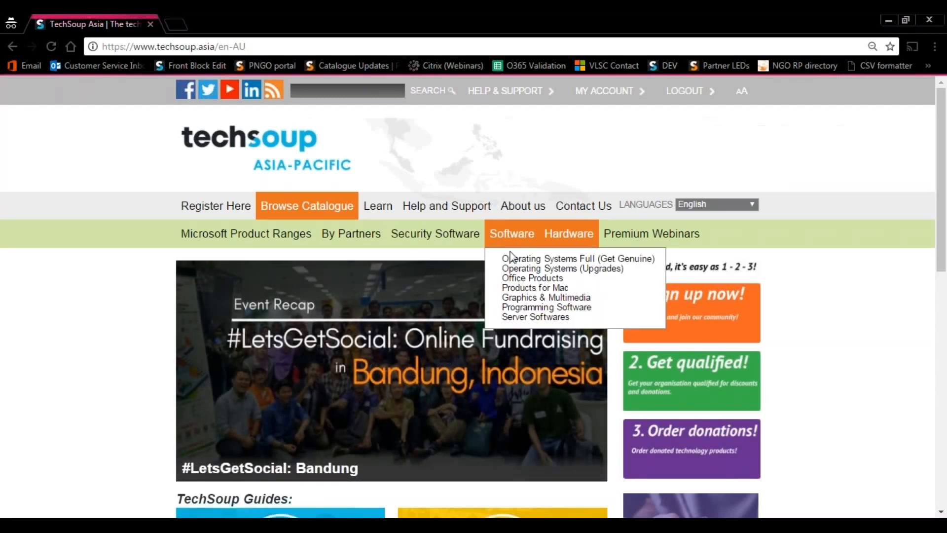
mouse_move(530, 278)
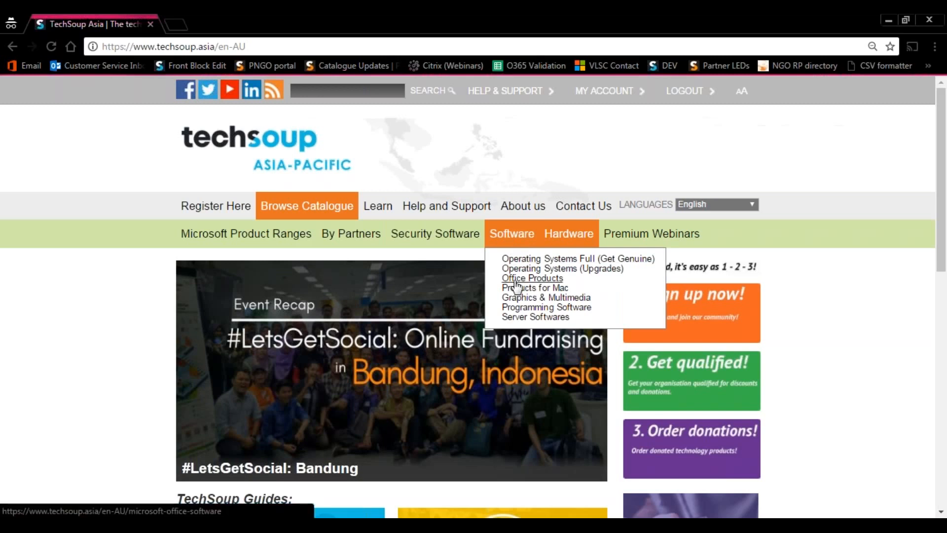
Show the Office Products software listing from the Browse Catalogue menu.
left_click(530, 278)
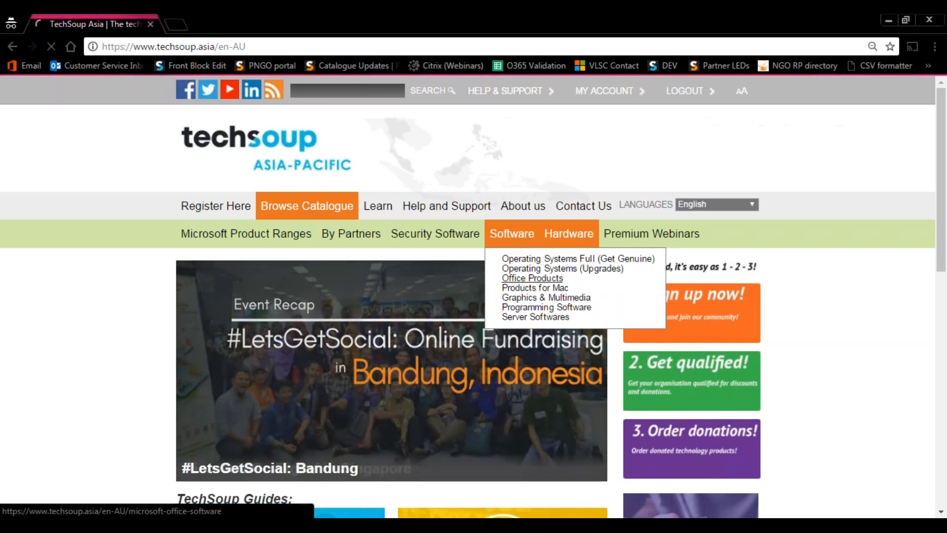
Locate Office Professional Plus in the listing and go to its product page.
left_click(532, 279)
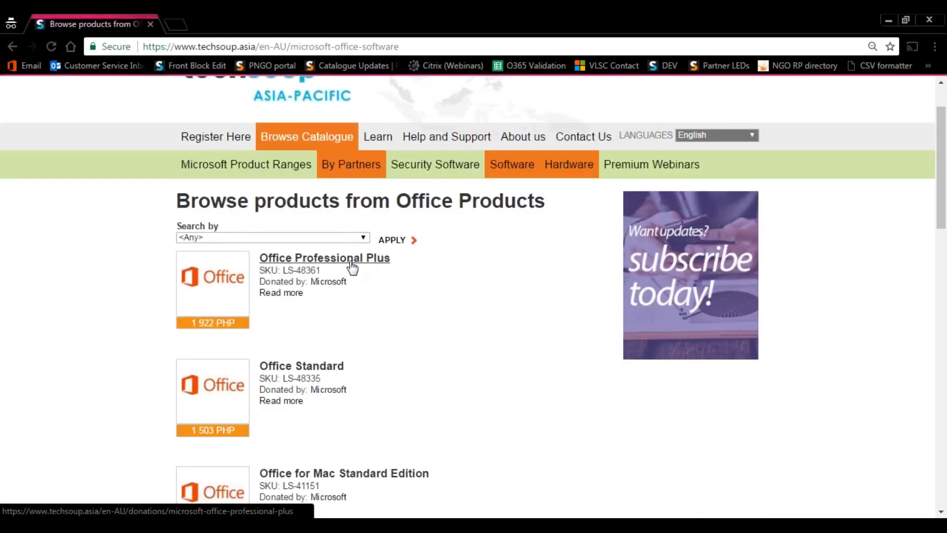
mouse_move(439, 302)
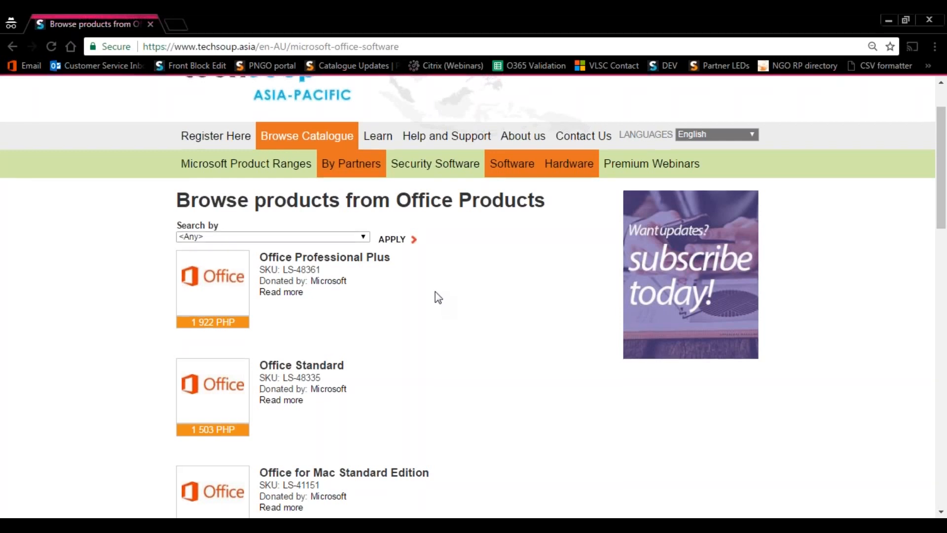
scroll("down", 3)
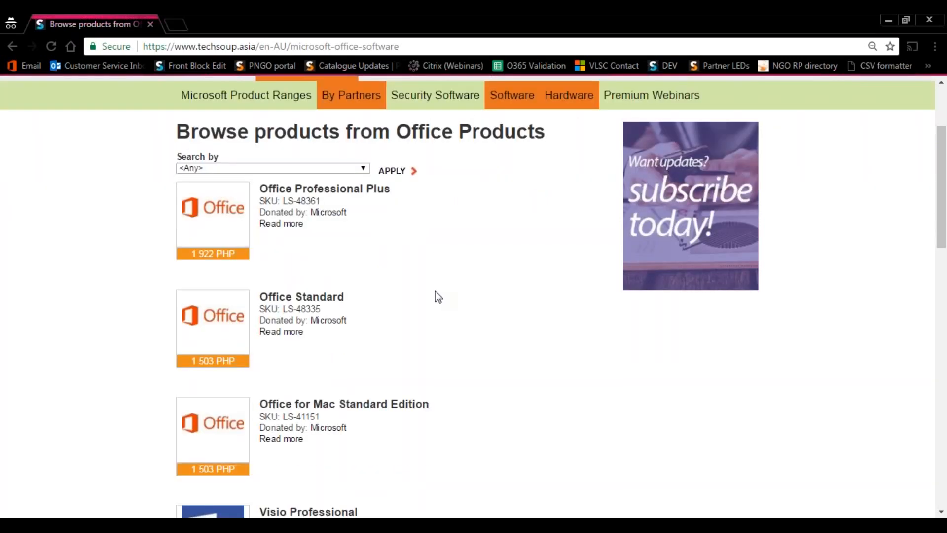
mouse_move(385, 201)
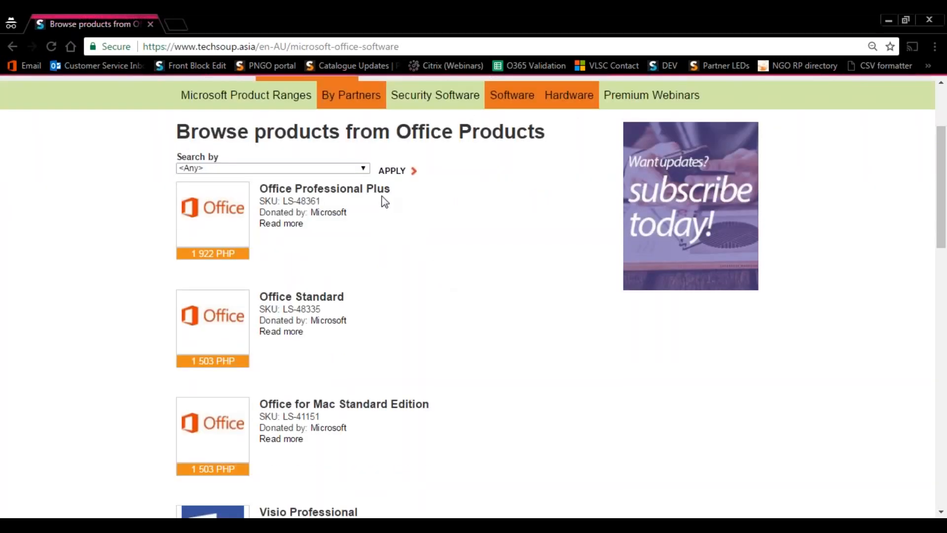
left_click(325, 188)
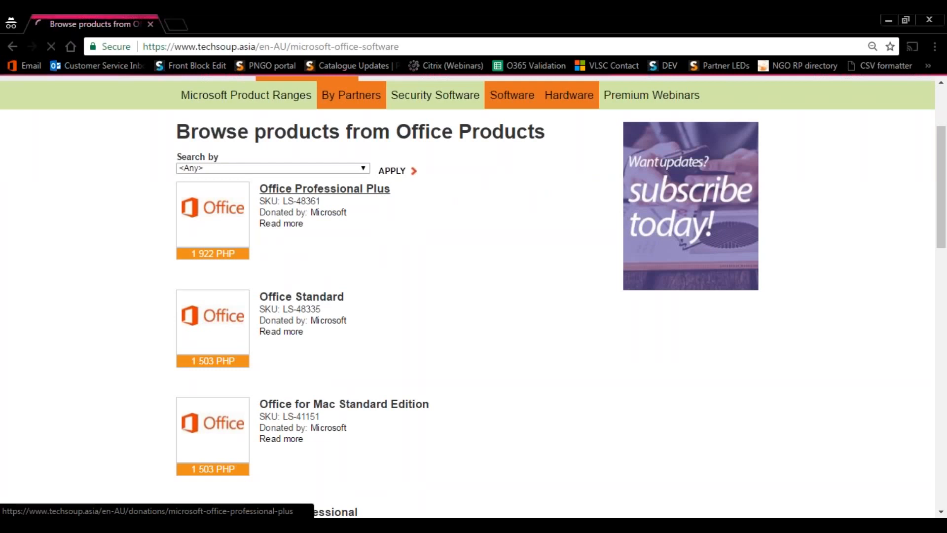
Put 5 Office Professional Plus licences in the cart, totalling 9,610 PHP.
left_click(325, 188)
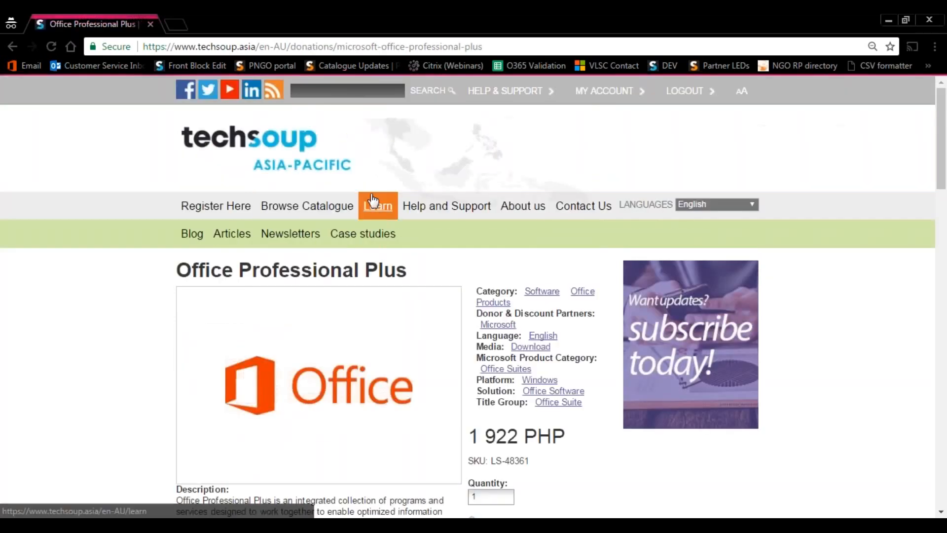
scroll("down", 3)
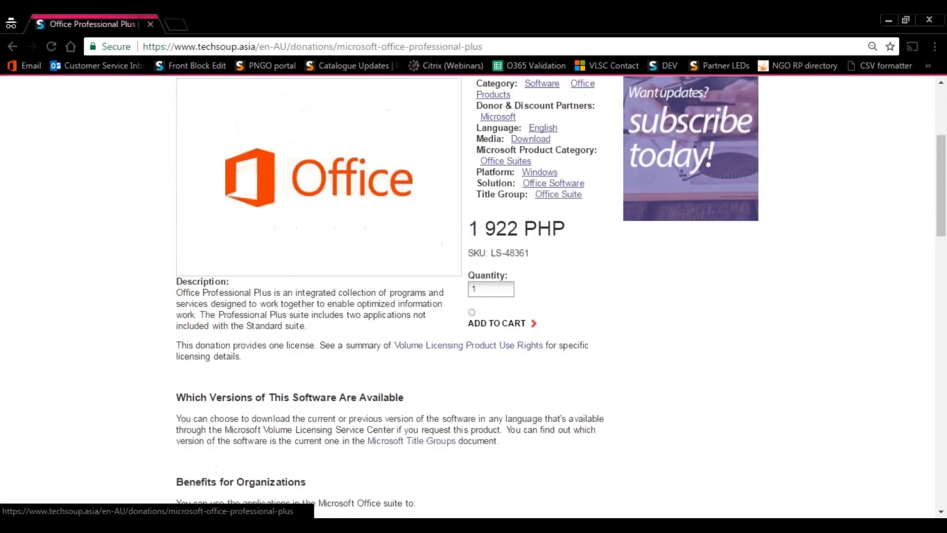
scroll("down", 3)
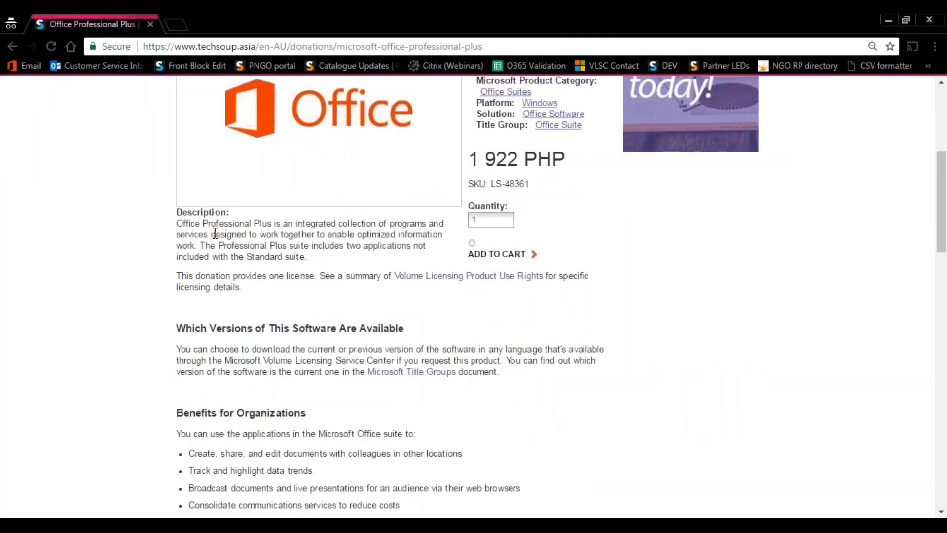
scroll("up", 3)
type("5")
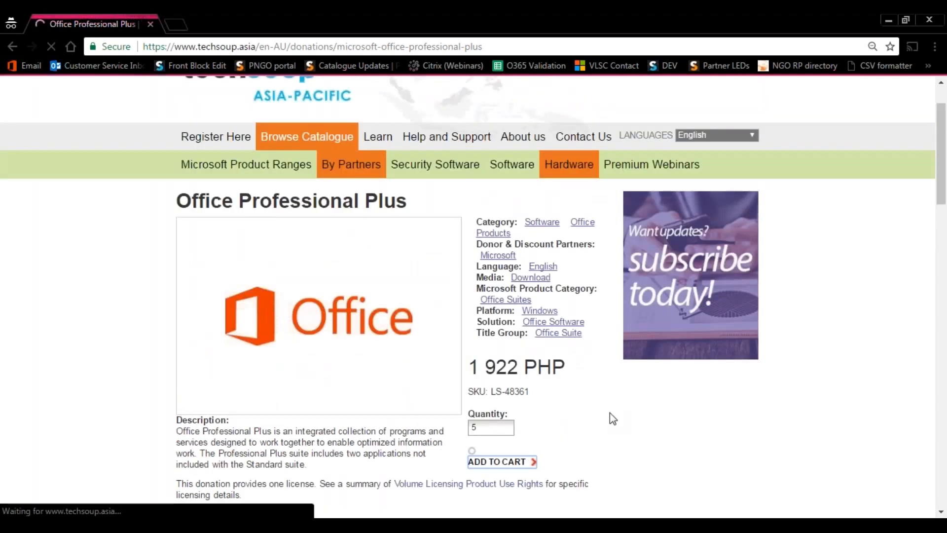
left_click(500, 462)
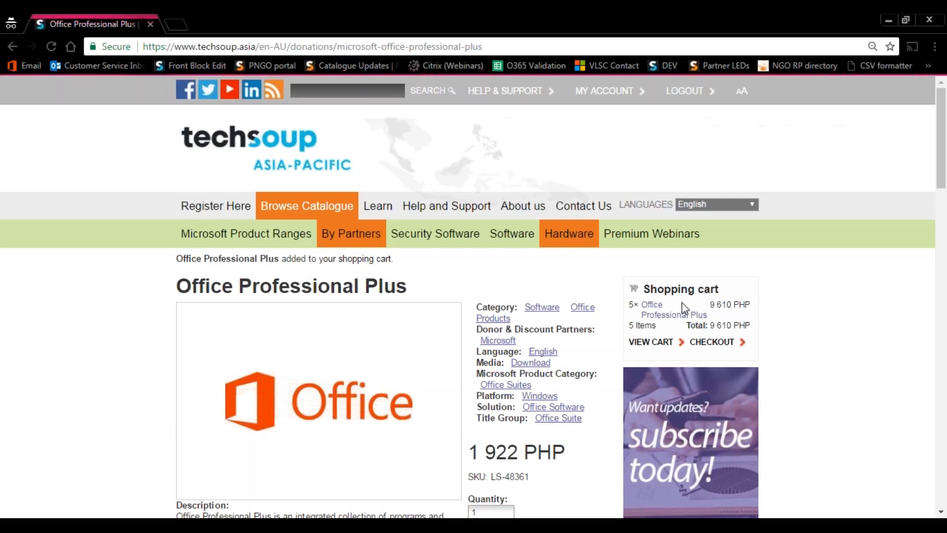
mouse_move(711, 343)
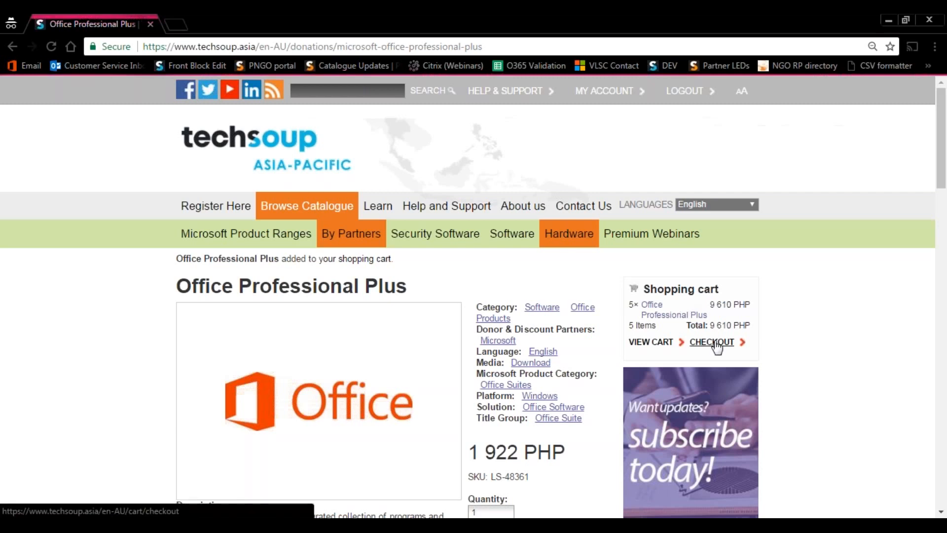
left_click(711, 343)
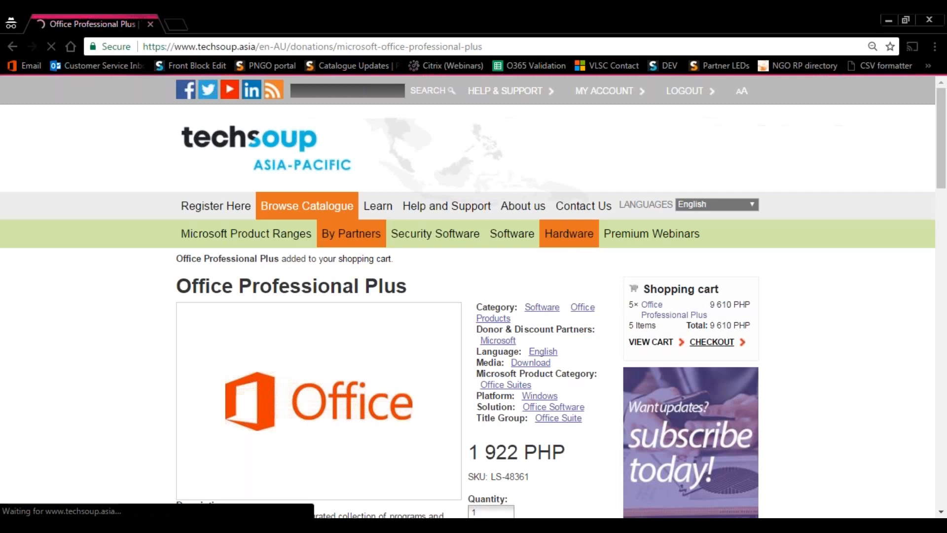
Check out, agree to the three Microsoft agreements and run Check Restrictions.
left_click(711, 343)
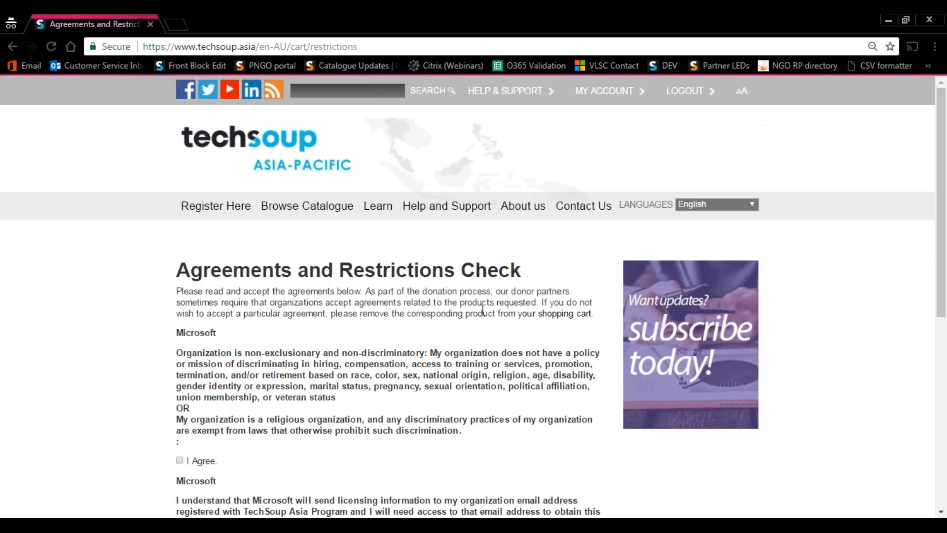
scroll("down", 3)
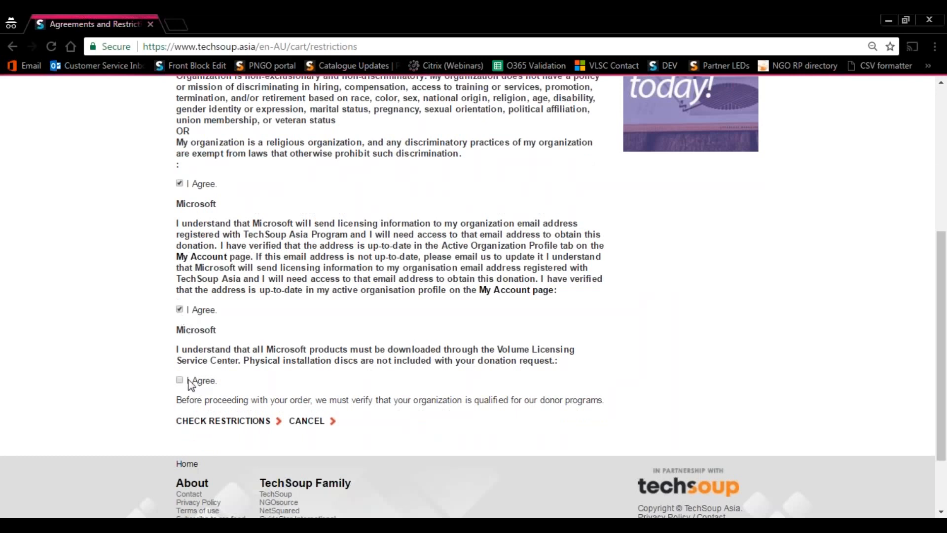
left_click(178, 379)
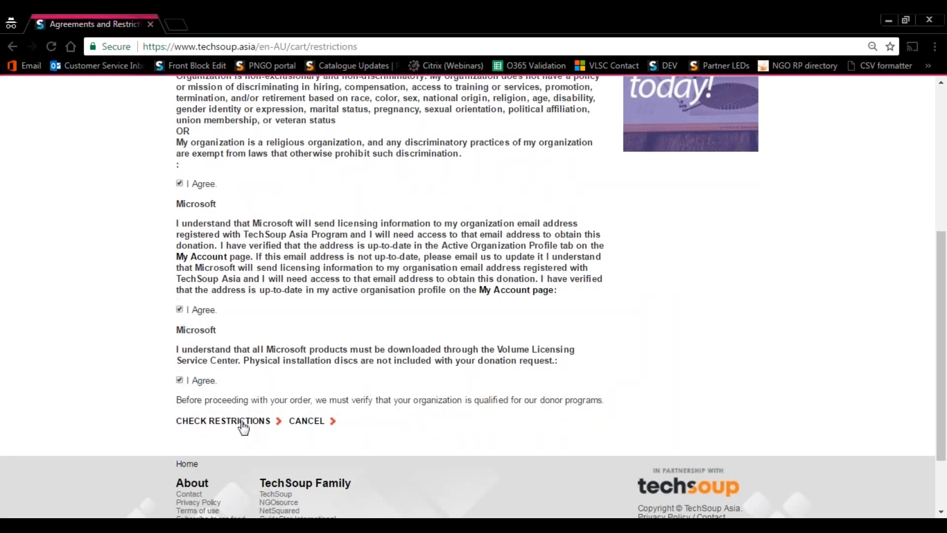
left_click(222, 420)
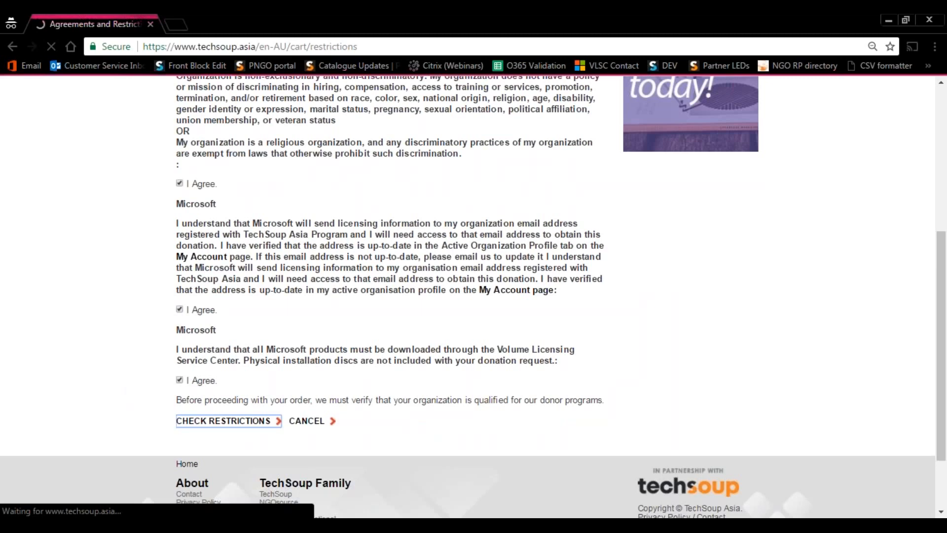
Choose Bank transfer as the payment method and continue to Review Order.
left_click(224, 420)
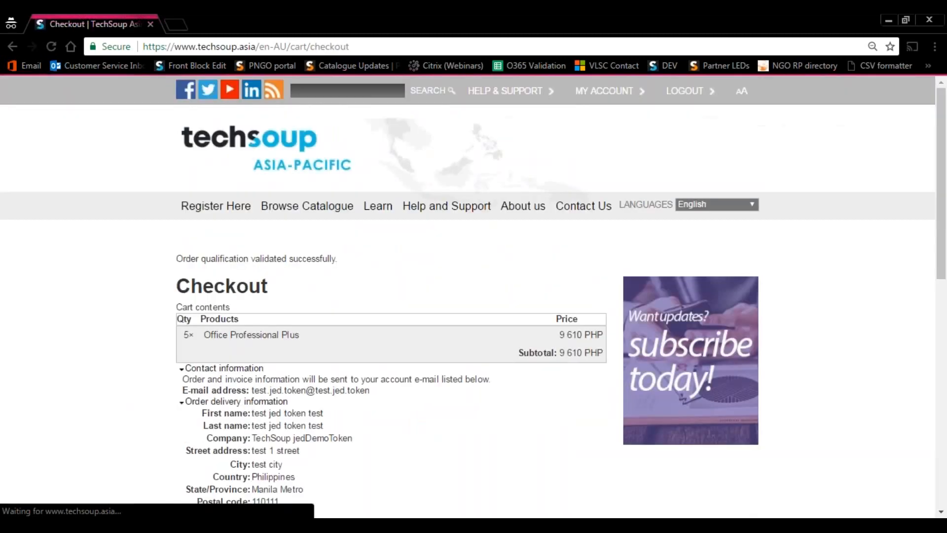
scroll("down", 3)
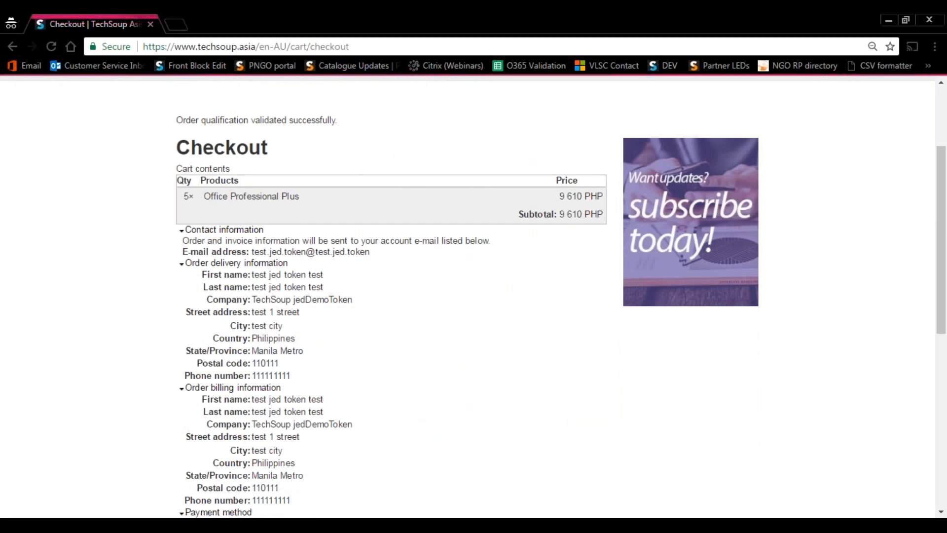
scroll("down", 3)
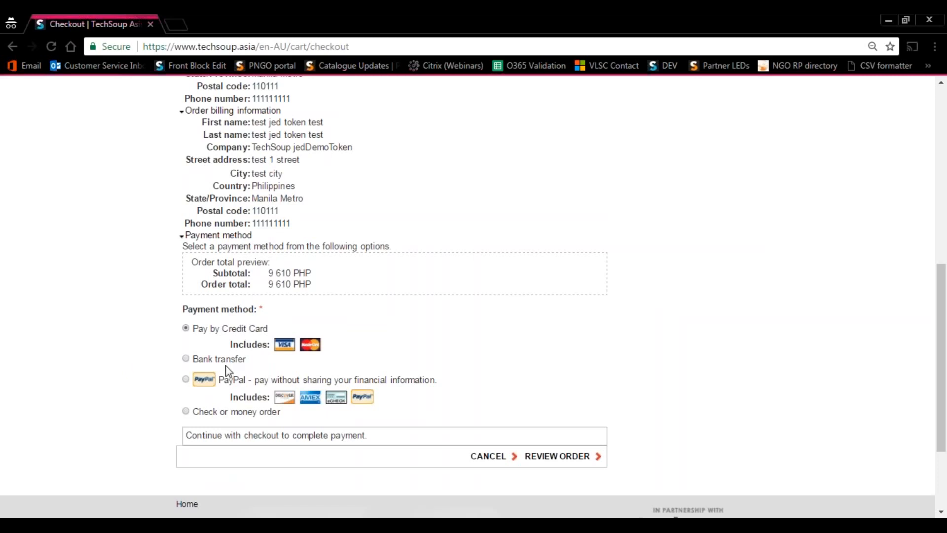
mouse_move(227, 368)
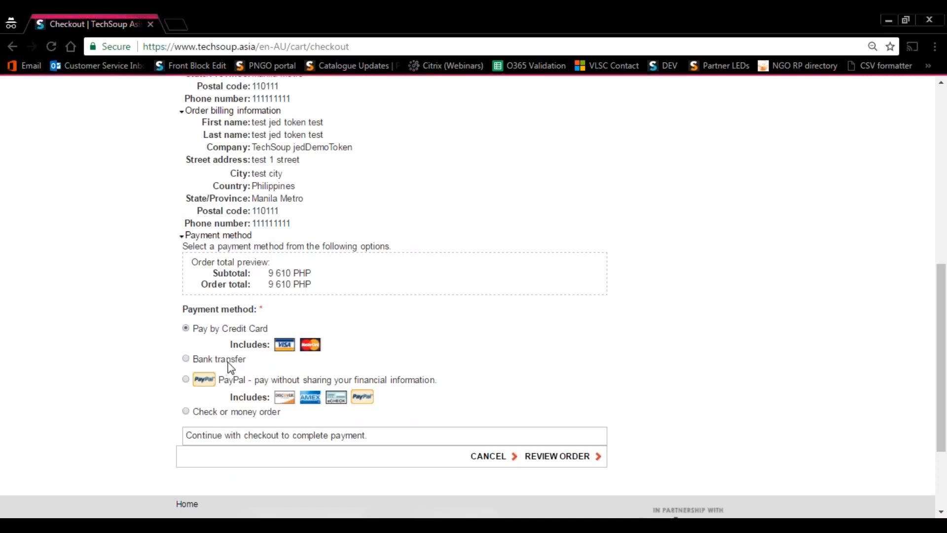
mouse_move(187, 365)
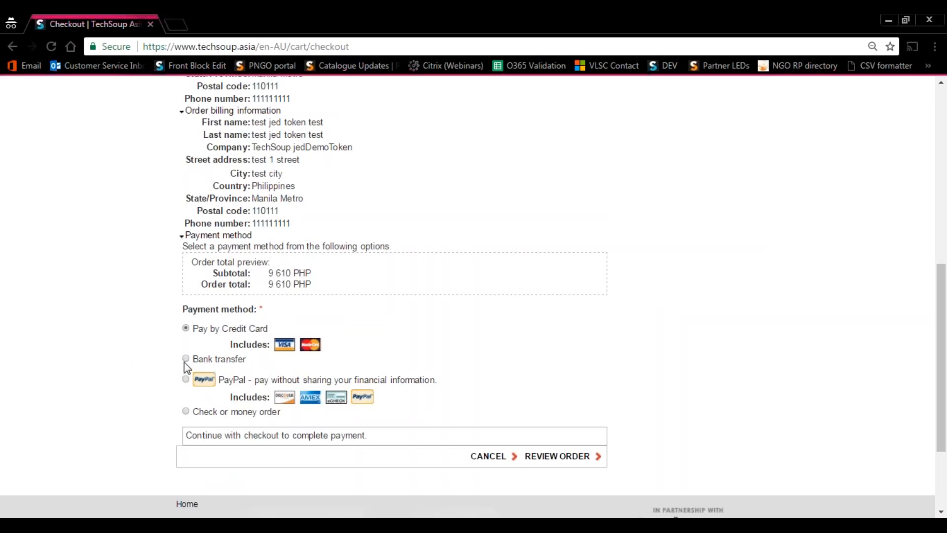
left_click(186, 358)
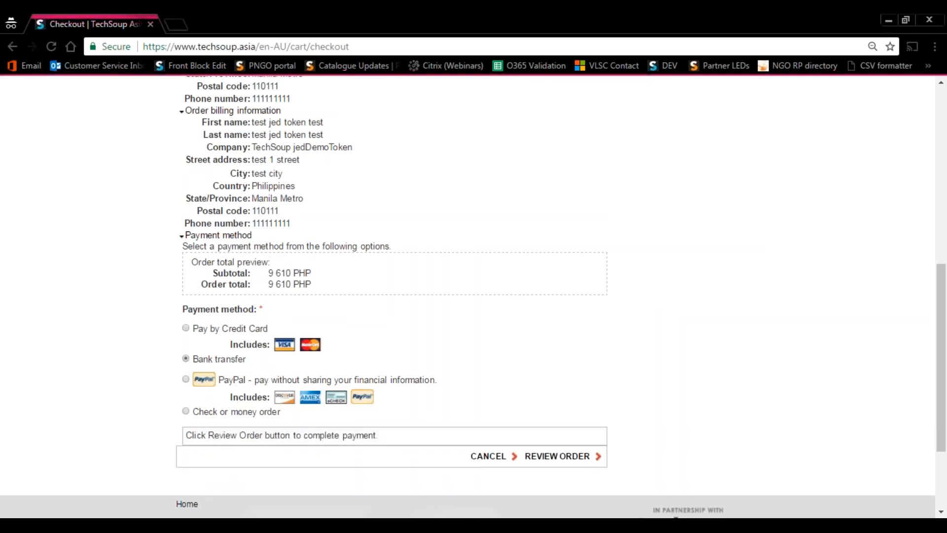
mouse_move(577, 460)
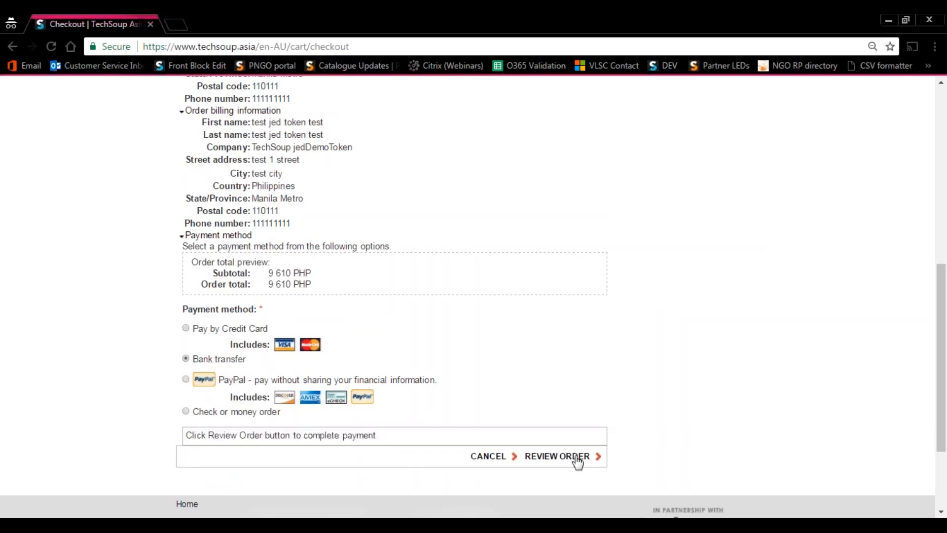
left_click(558, 455)
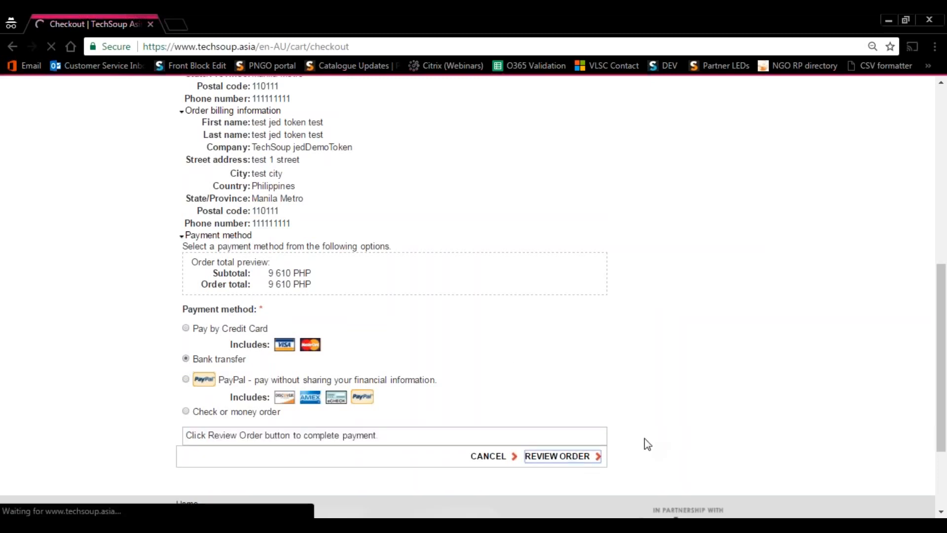
Confirm the five licences, addresses and bank transfer details and submit the order.
left_click(557, 455)
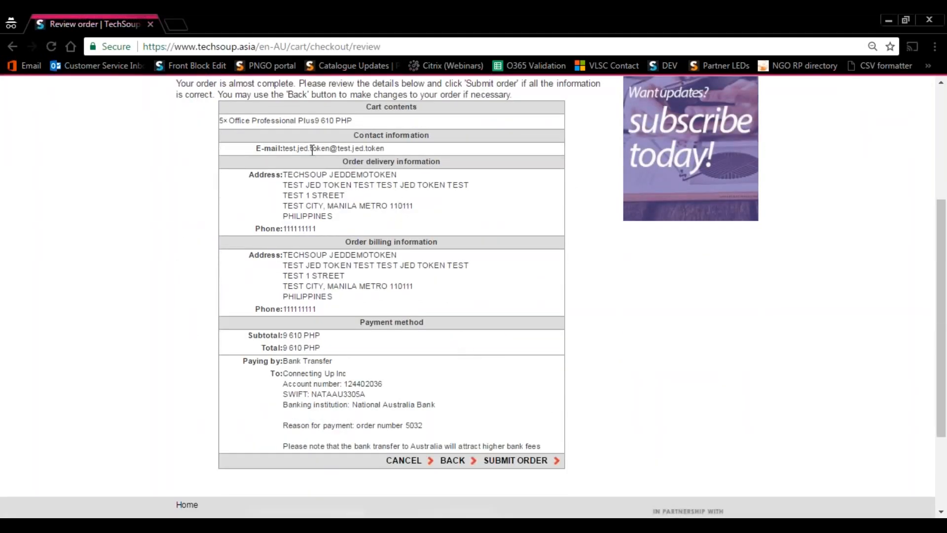
double_click(304, 175)
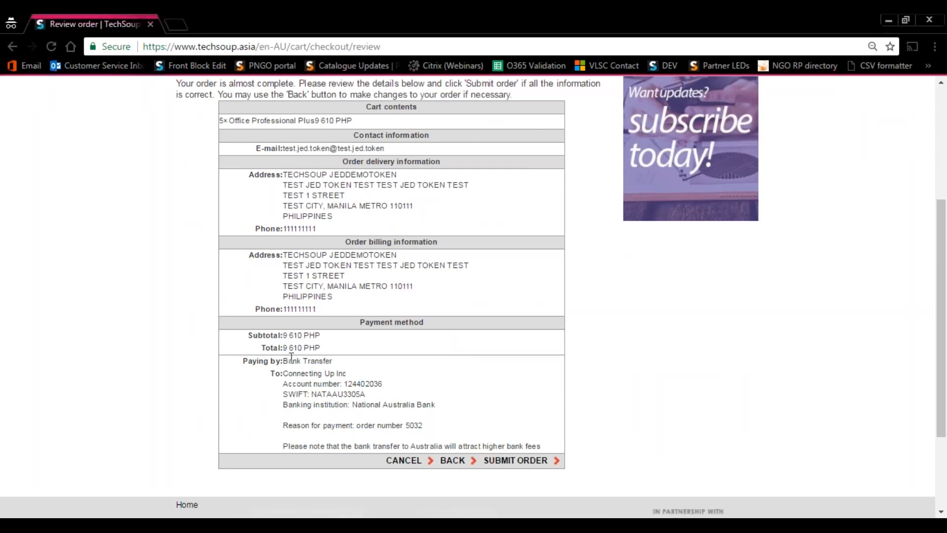
left_click(515, 460)
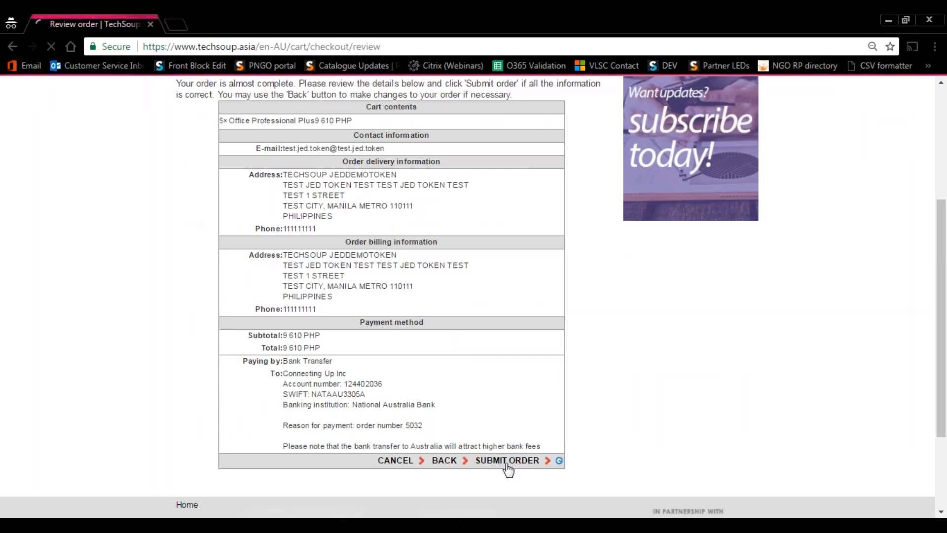
left_click(506, 461)
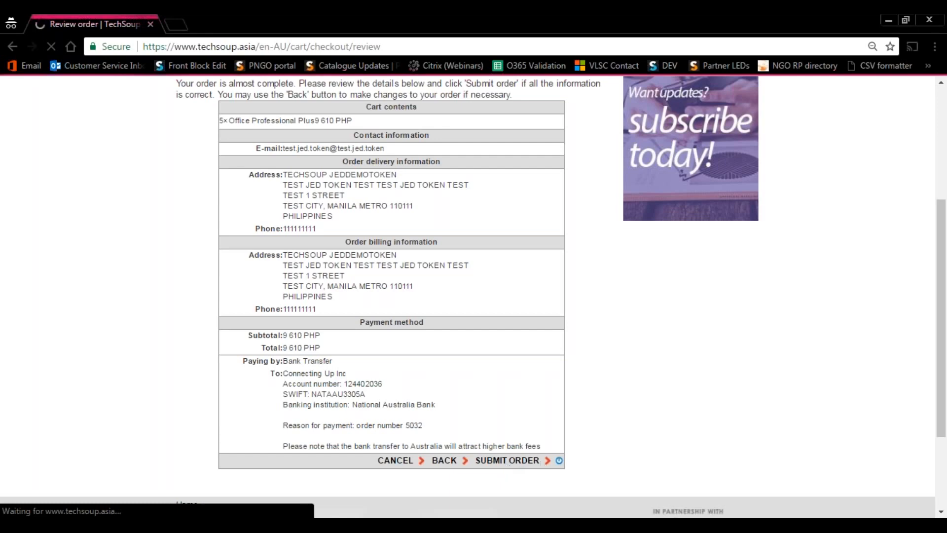